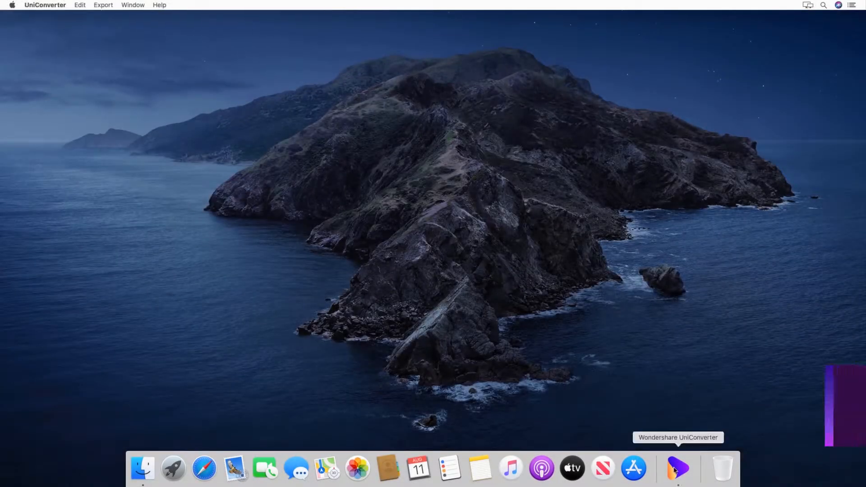
Step: Launch UniConverter from the Dock and switch to the Screen Recorder section
click(677, 468)
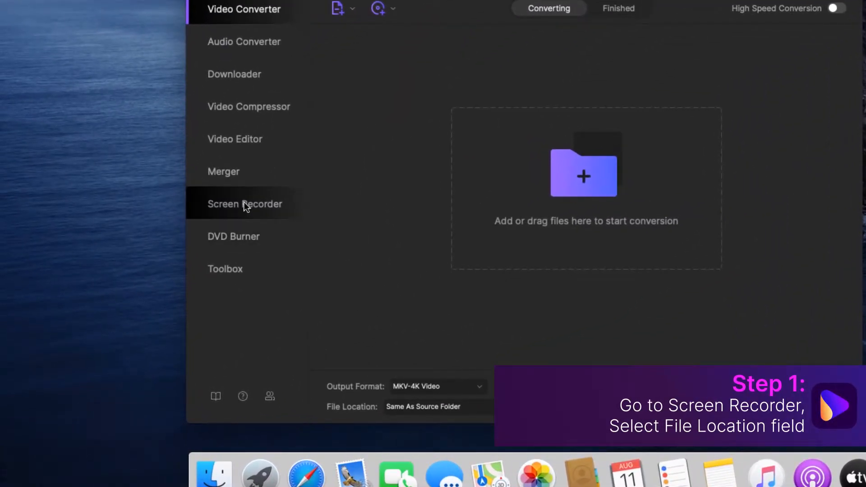
click(244, 203)
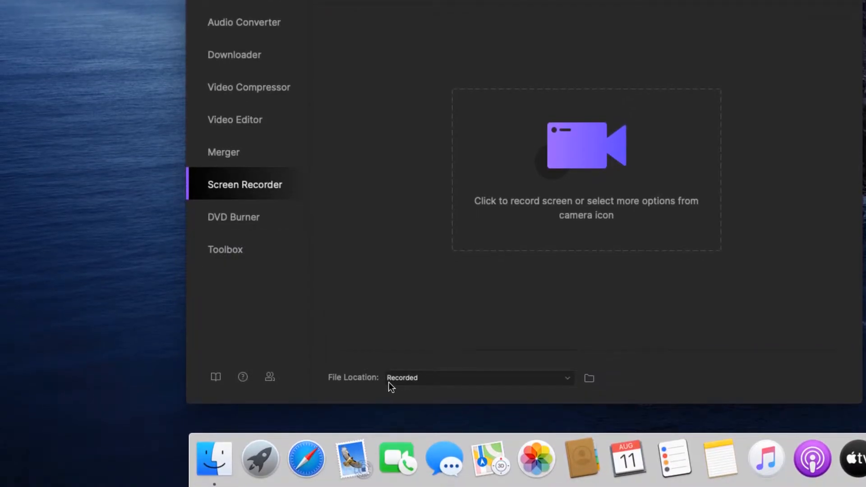
mouse_move(481, 386)
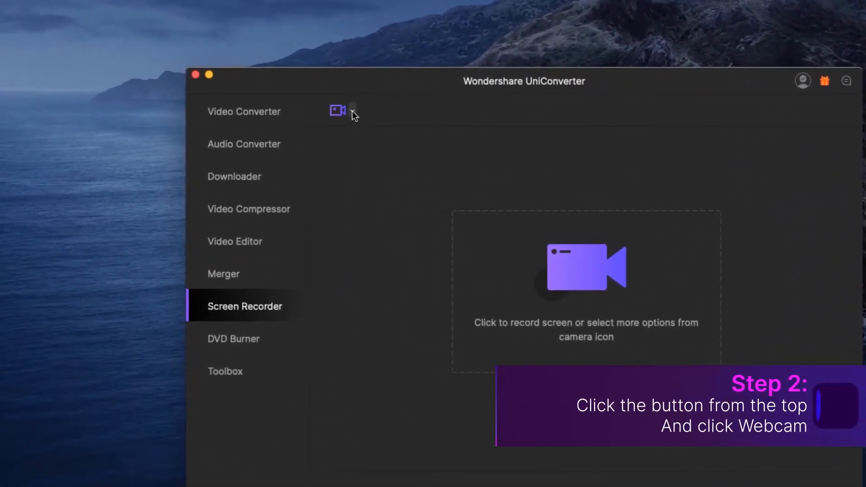
Step: Choose Webcam as the recording type, showing Integrated_Webcam_HD and Built-in Digital Input settings
click(353, 110)
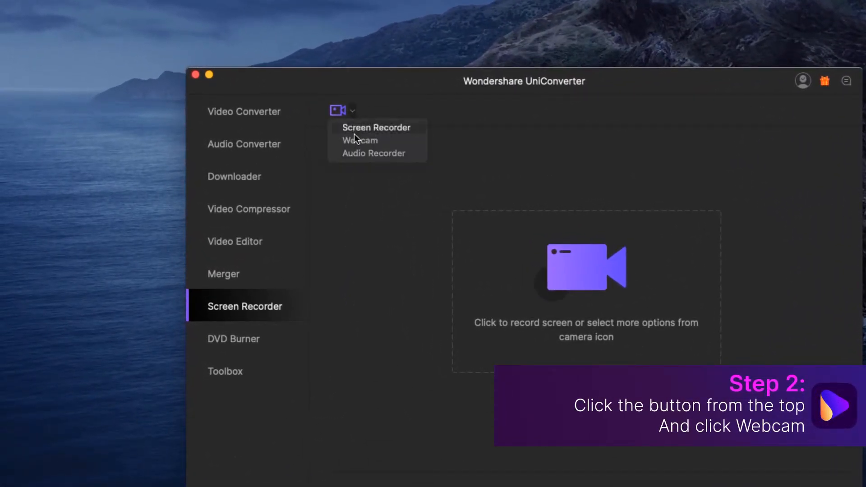
click(359, 141)
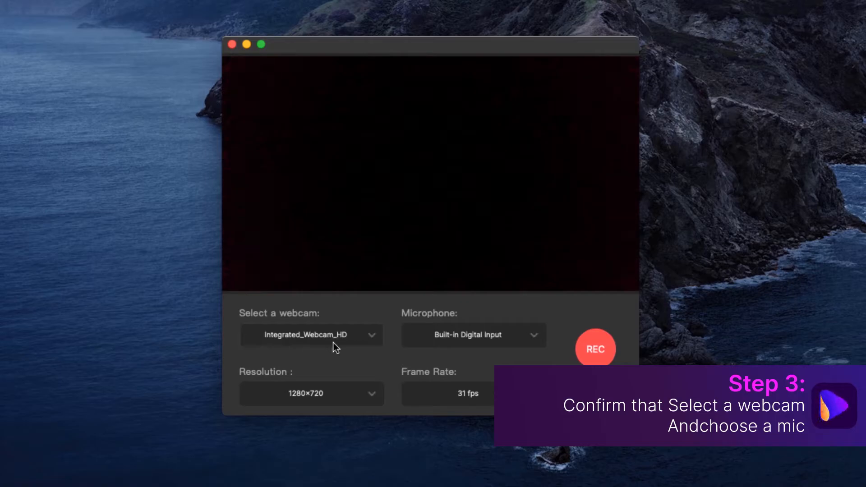
click(312, 335)
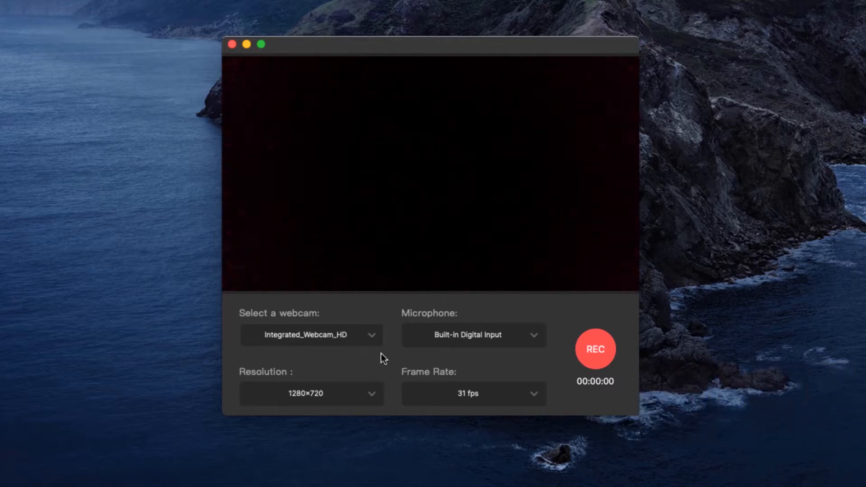
click(474, 335)
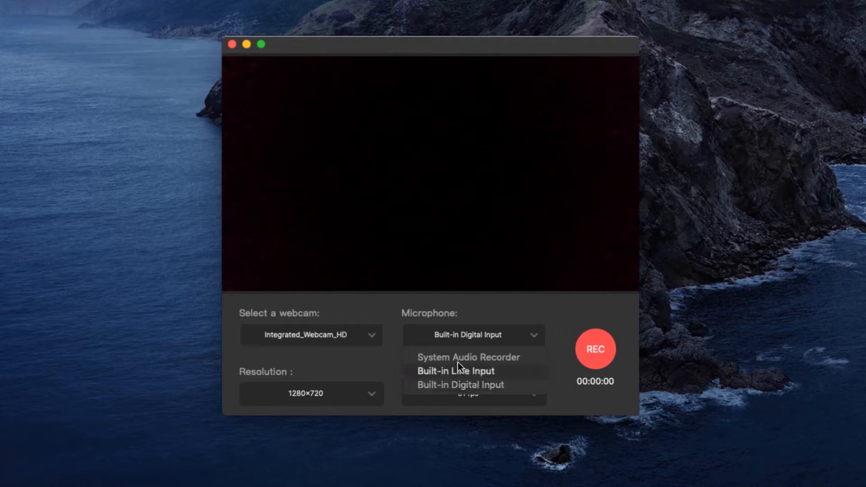
click(460, 385)
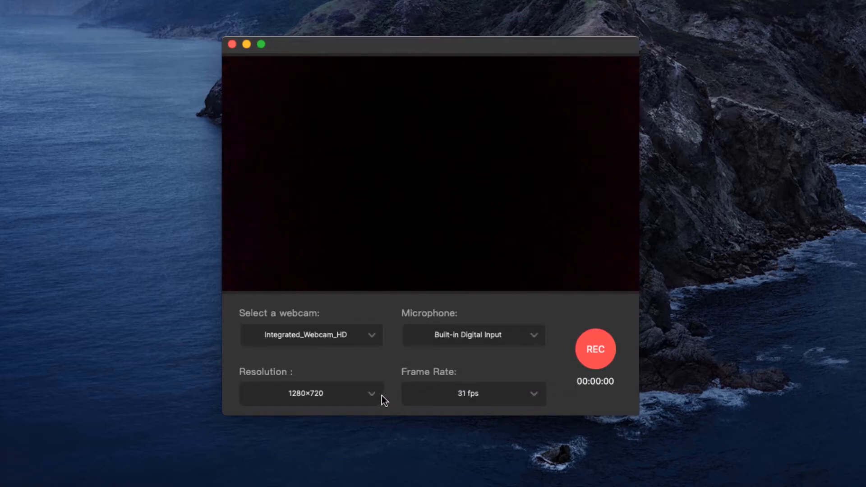
click(312, 394)
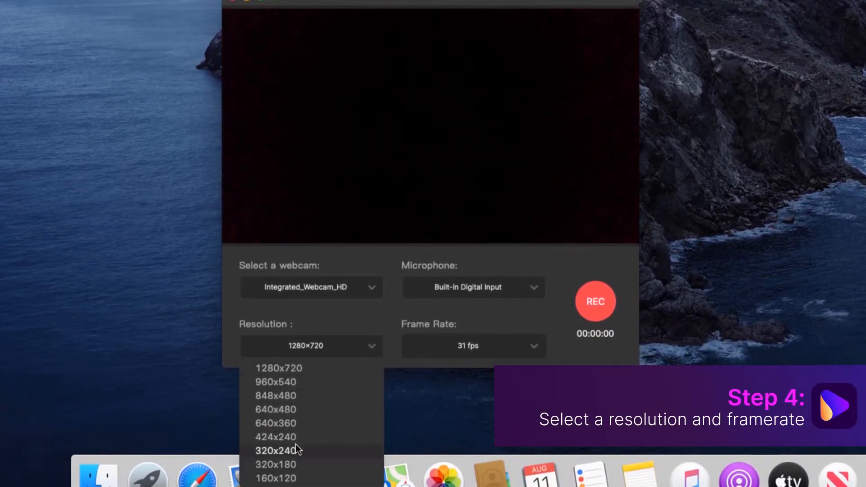
click(279, 368)
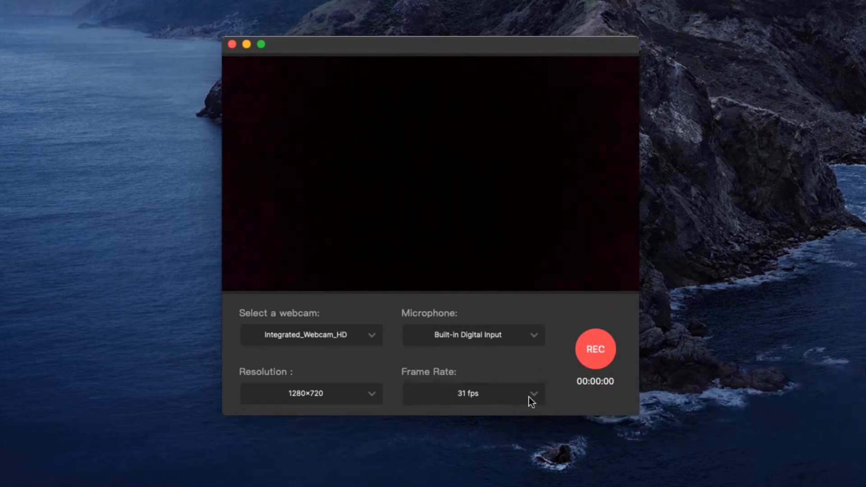
click(472, 393)
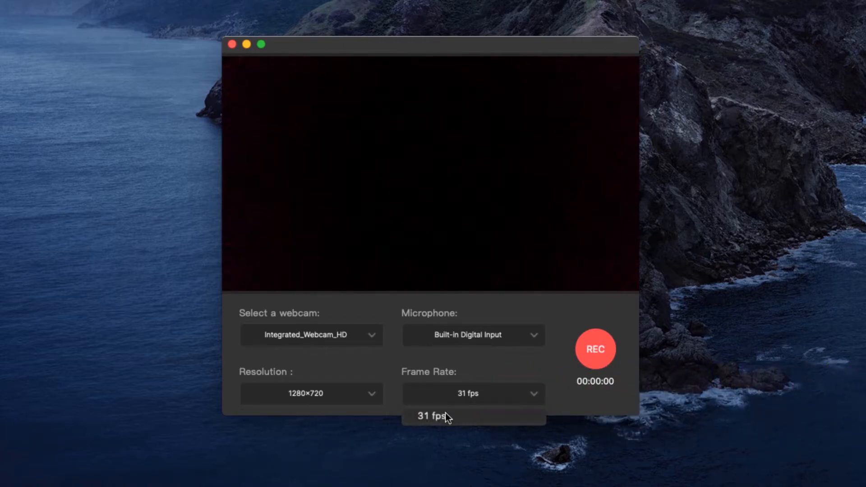
click(432, 416)
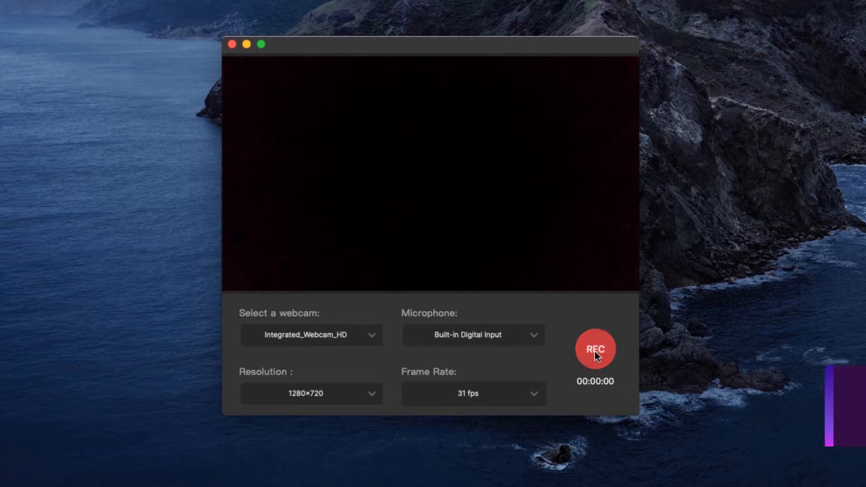
Step: Record about nine seconds of webcam video as a 720p MP4 and reveal it in Finder
click(595, 348)
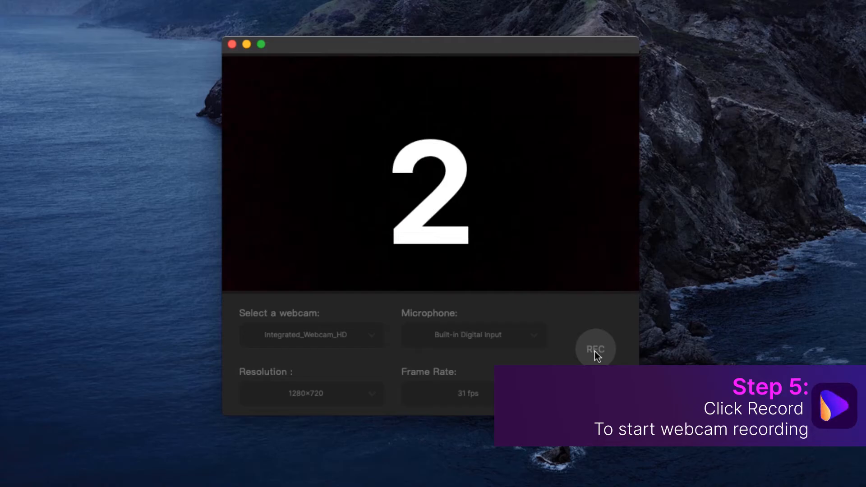
click(594, 349)
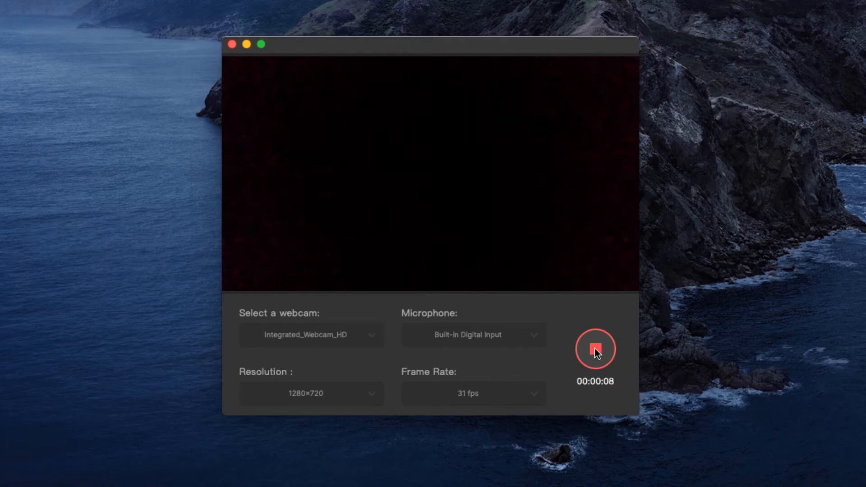
click(594, 349)
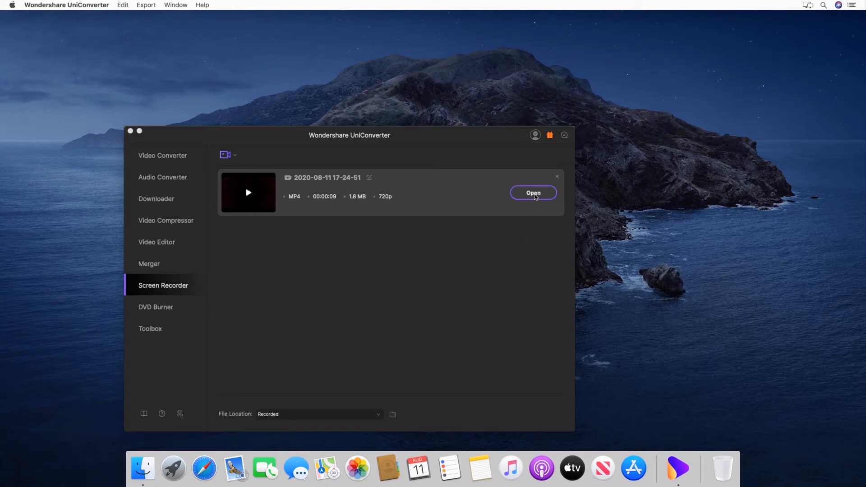
click(533, 194)
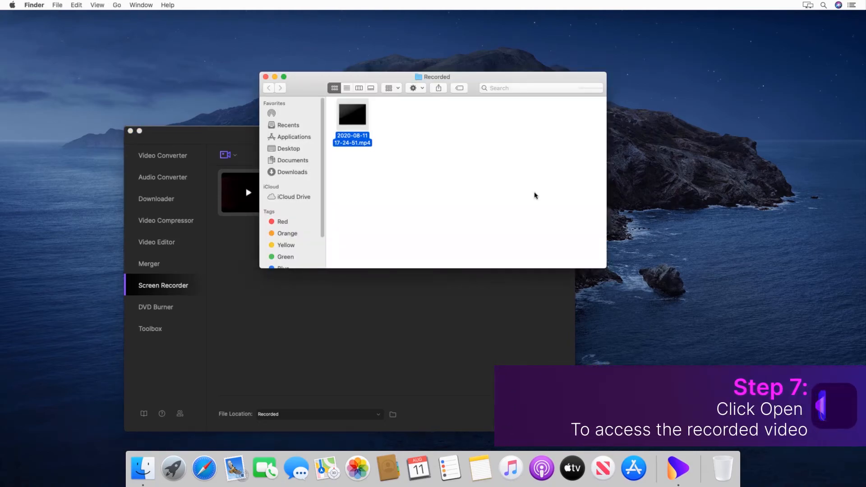